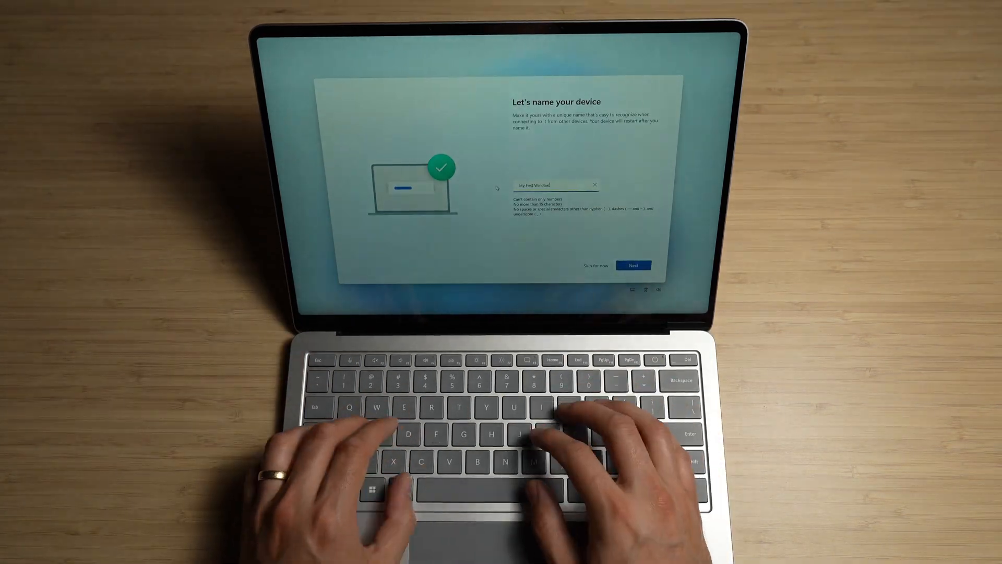
# Confirm the device name, then start the Copilot+ PC features slideshow while updates download.
pyautogui.click(632, 265)
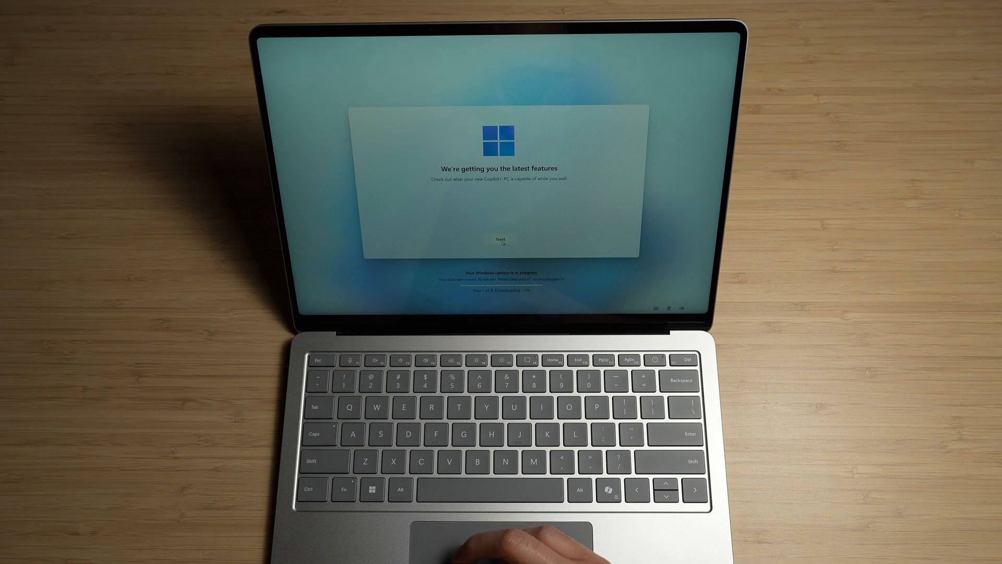
pyautogui.click(501, 239)
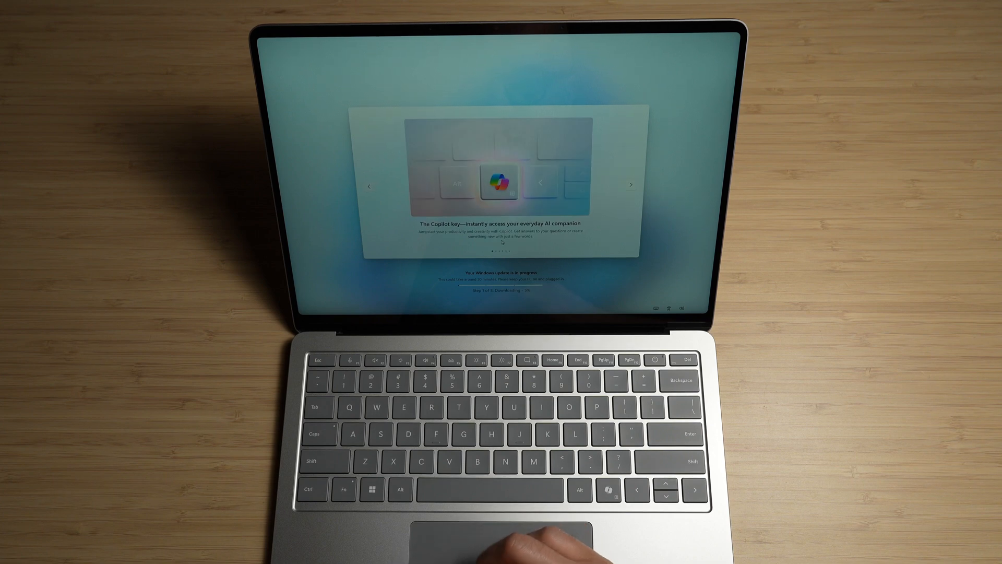